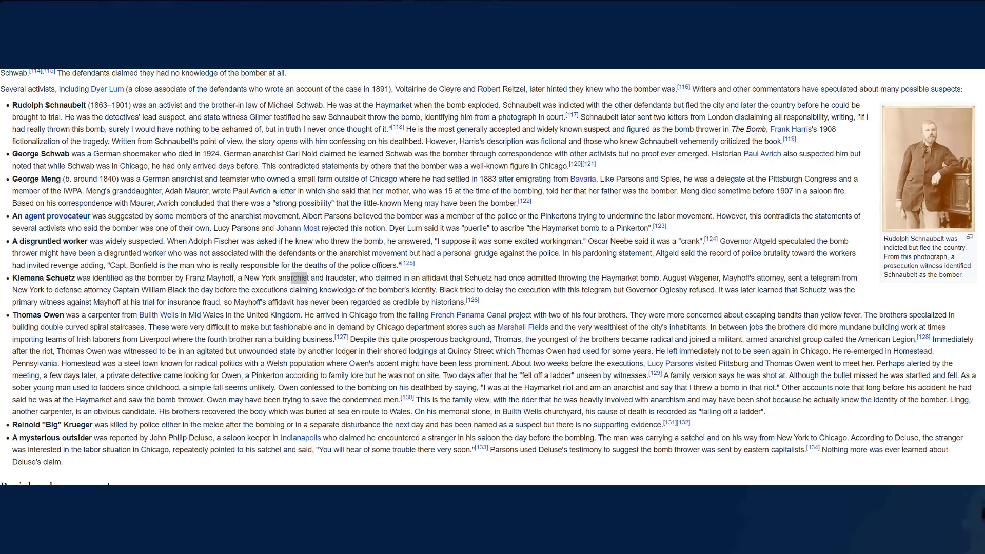
{"action": "mouse_move", "coordinate": [12, 98]}
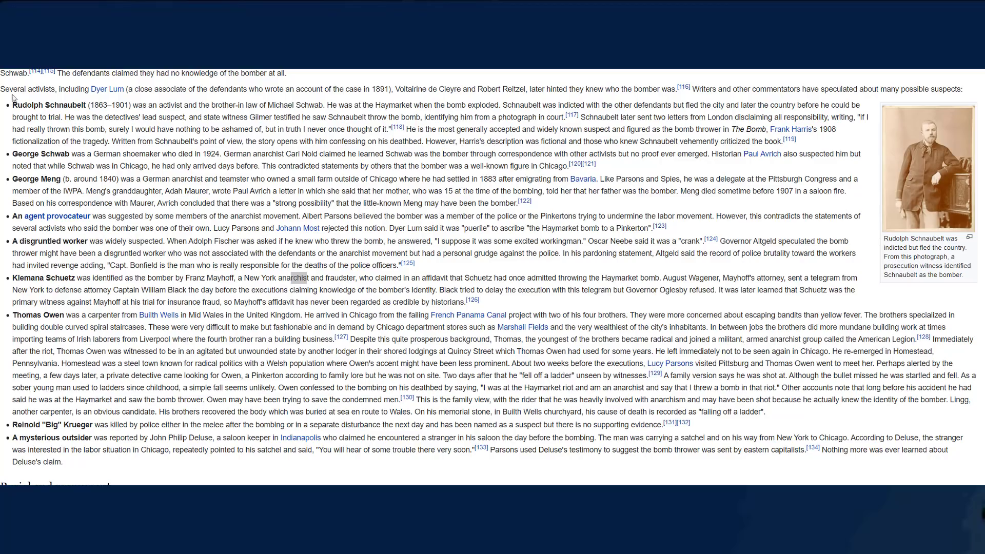